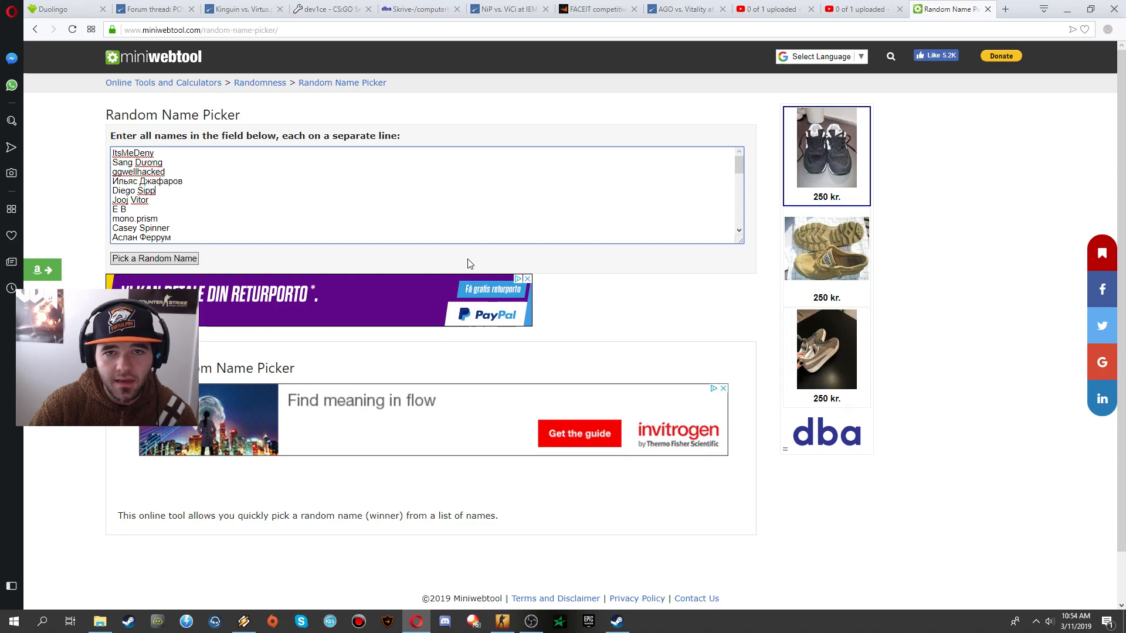
click(825, 349)
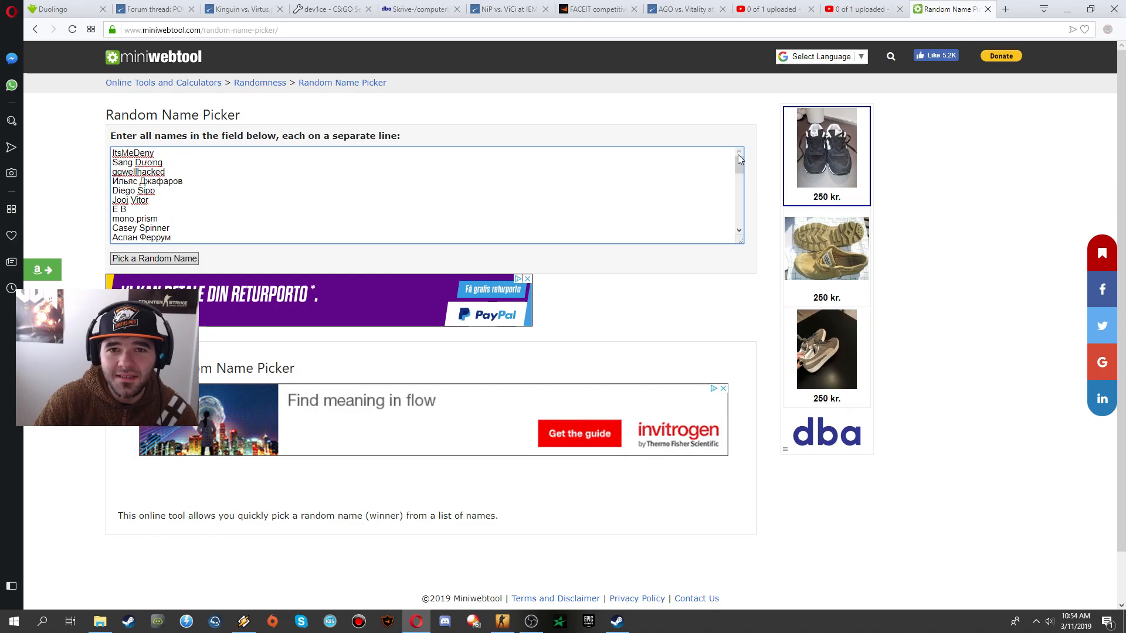
click(825, 351)
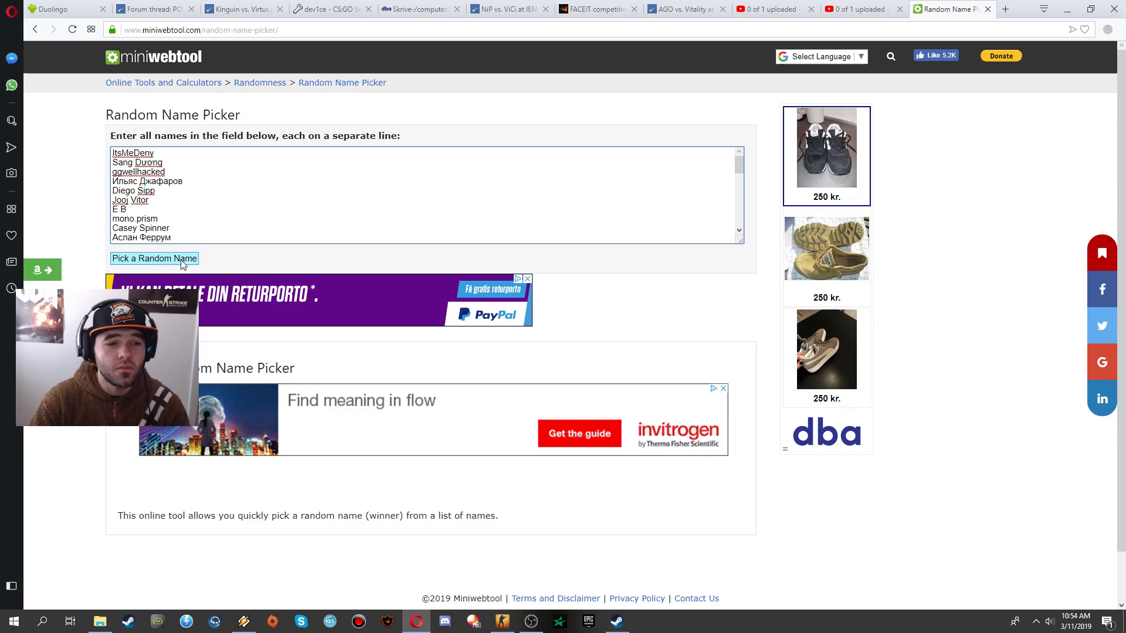
click(153, 259)
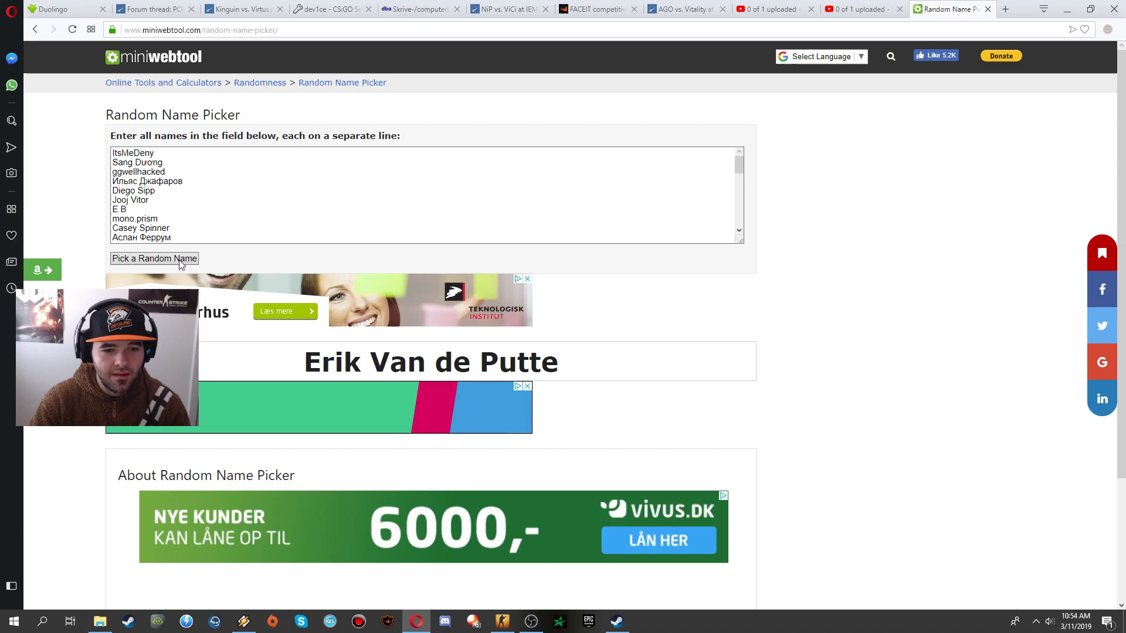
click(154, 258)
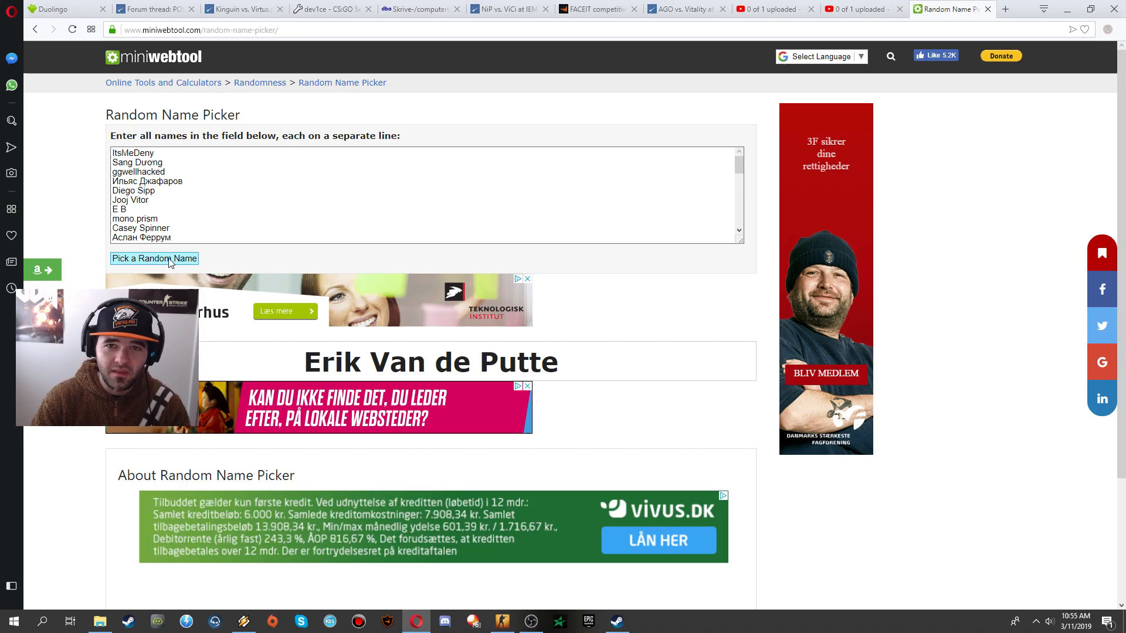
double_click(400, 361)
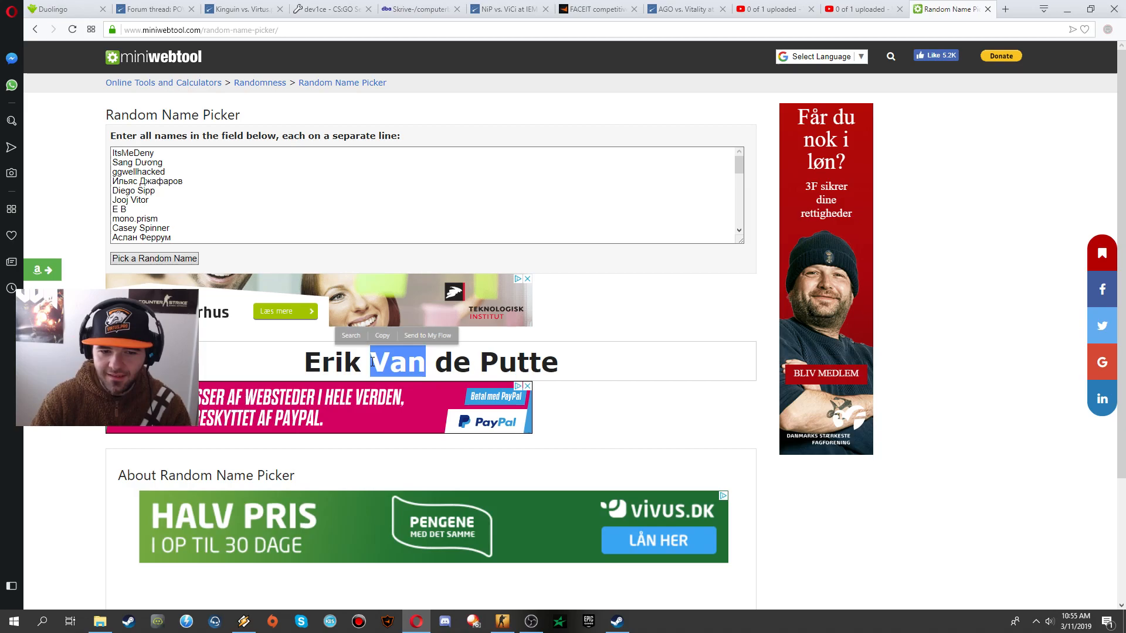